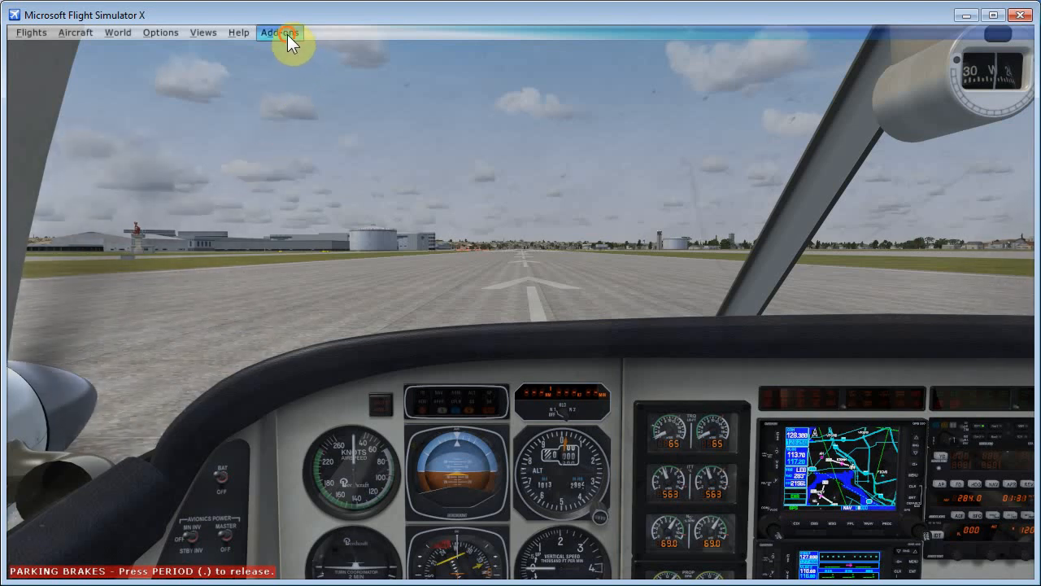
- Launch EZdok camera addon from the Add-ons menu and show its Options list
{"action": "left_click", "coordinate": [280, 32]}
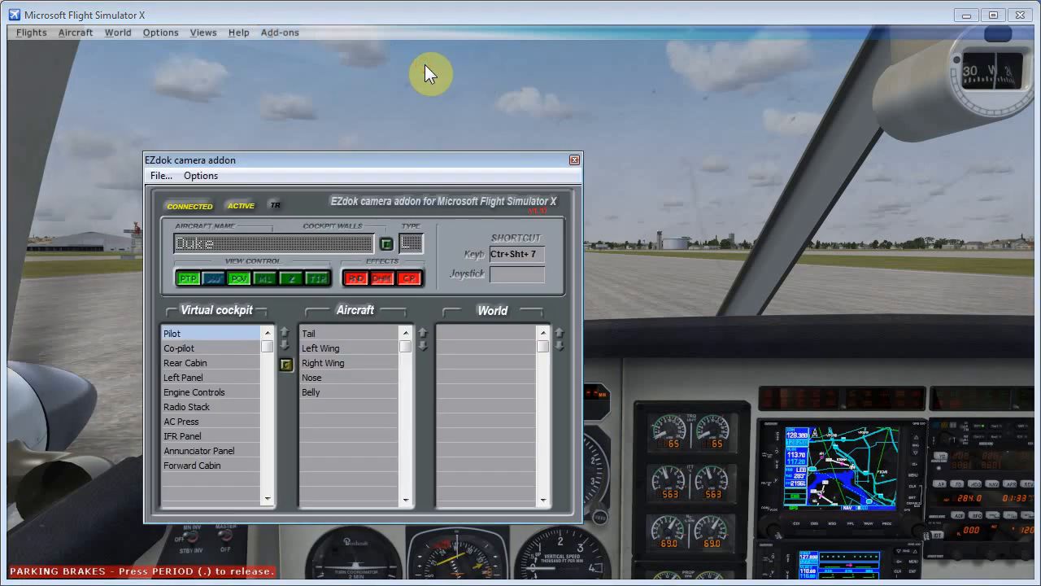
{"action": "left_click", "coordinate": [201, 175]}
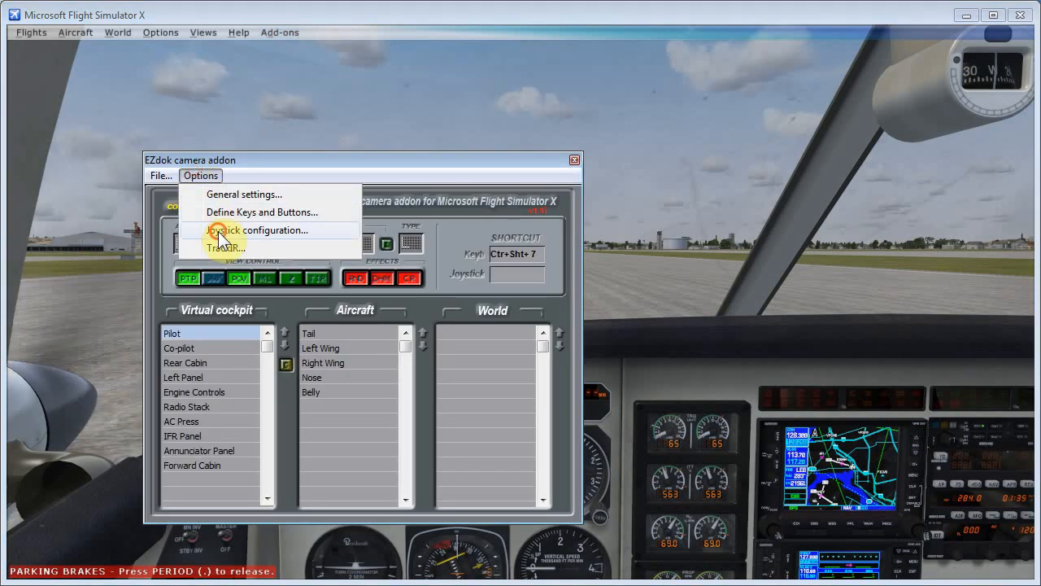
{"action": "left_click", "coordinate": [256, 230]}
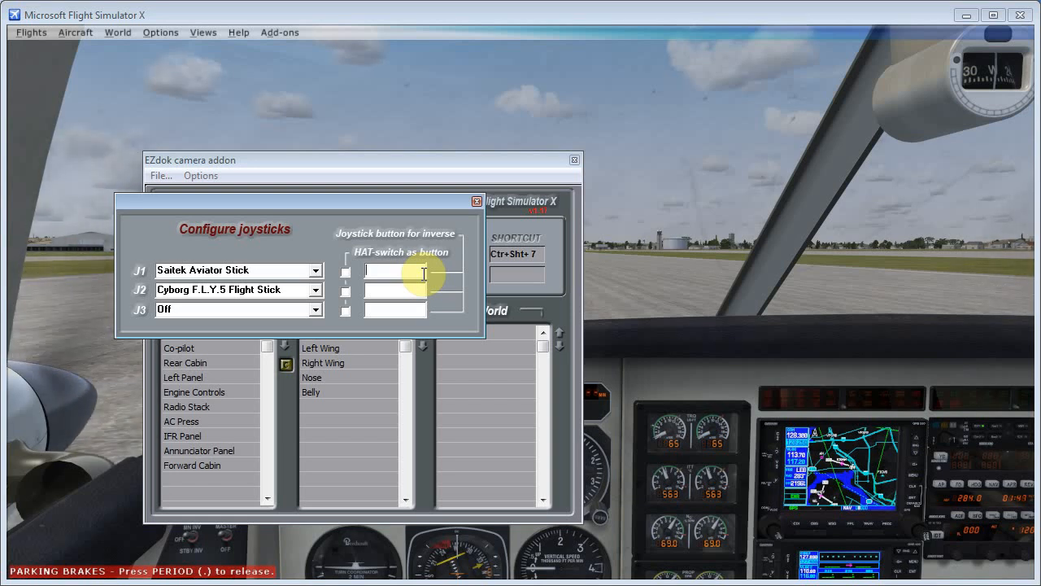
{"action": "mouse_move", "coordinate": [459, 275]}
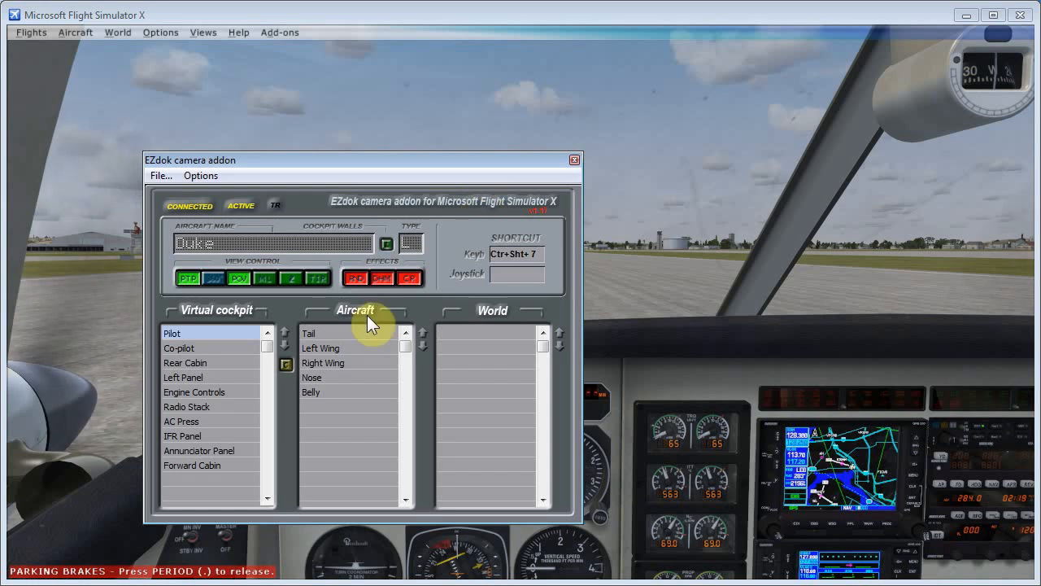
{"action": "mouse_move", "coordinate": [212, 336]}
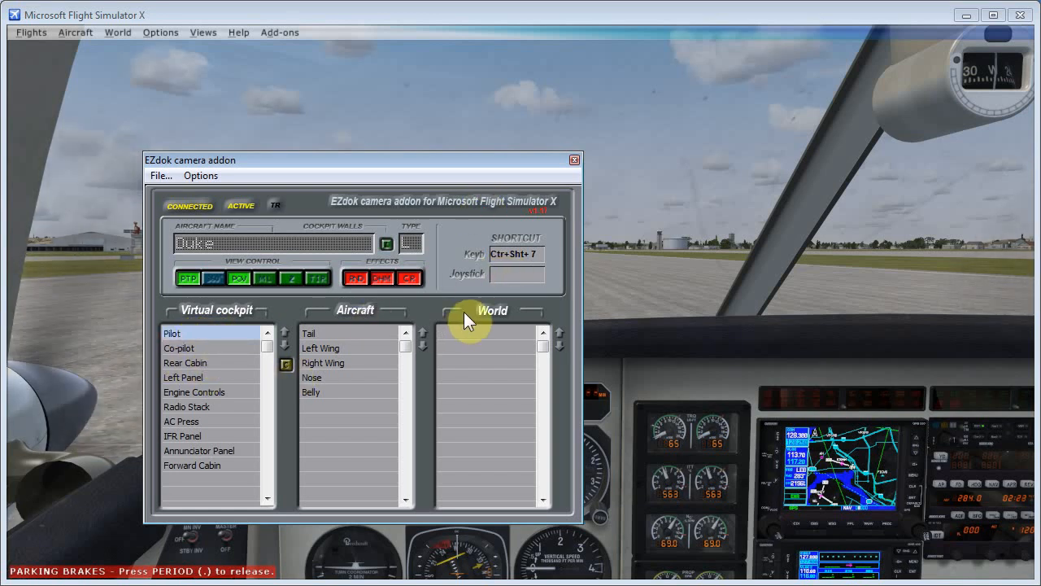
{"action": "mouse_move", "coordinate": [515, 278]}
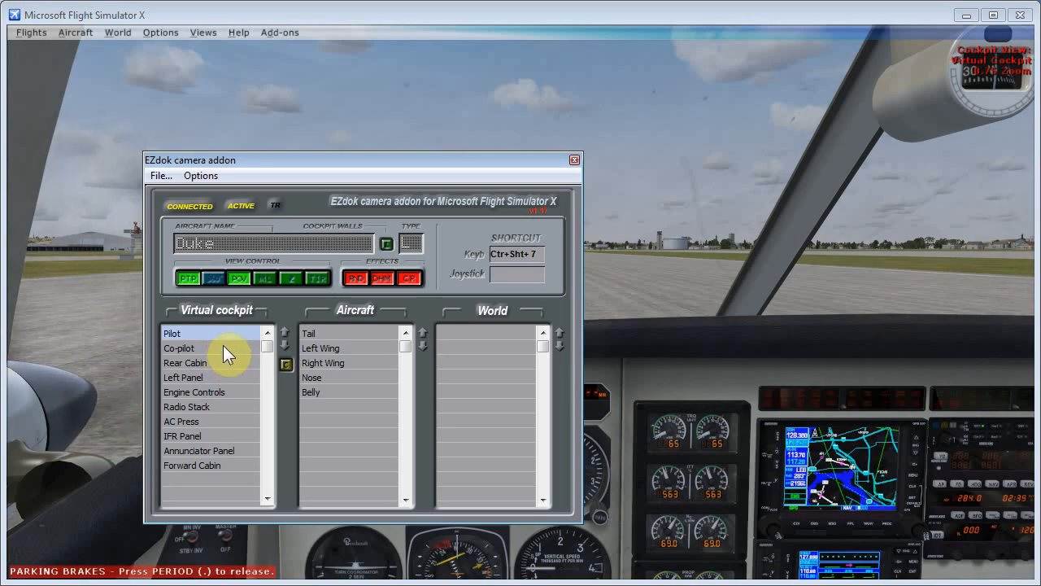
- Select the Pilot view in the Virtual cockpit list to arm its joystick shortcut
{"action": "left_click", "coordinate": [172, 333]}
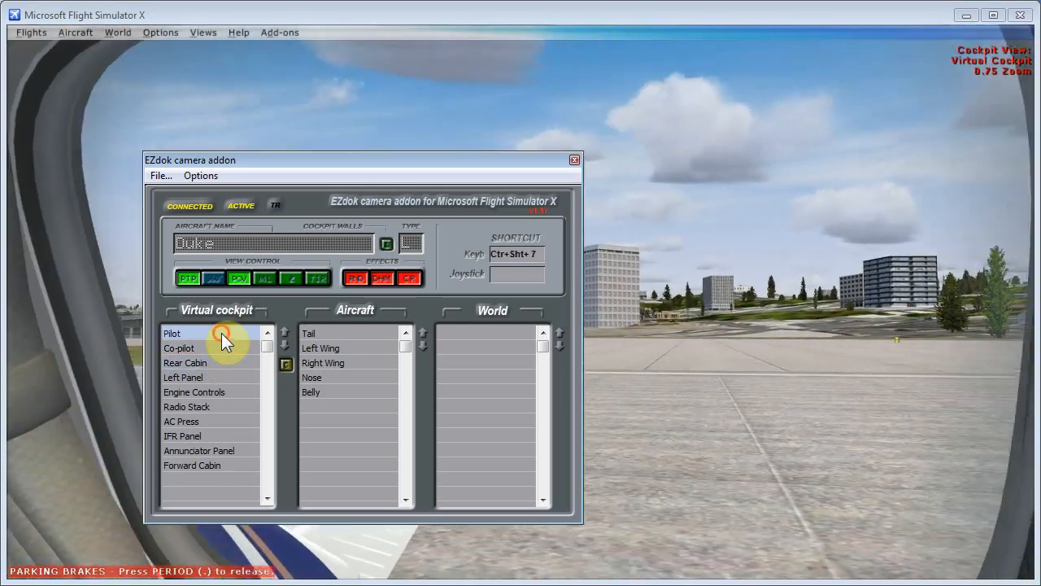
{"action": "left_click", "coordinate": [172, 332]}
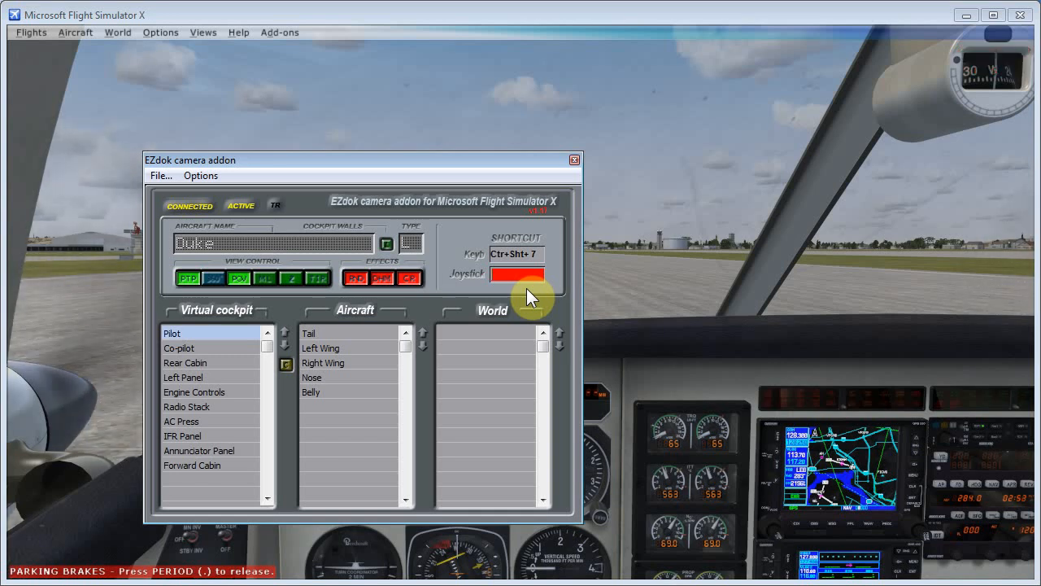
- Capture hat buttons J1 Btn 54 for Pilot and J1 Btn 52 for Co-pilot
{"action": "left_click", "coordinate": [516, 275]}
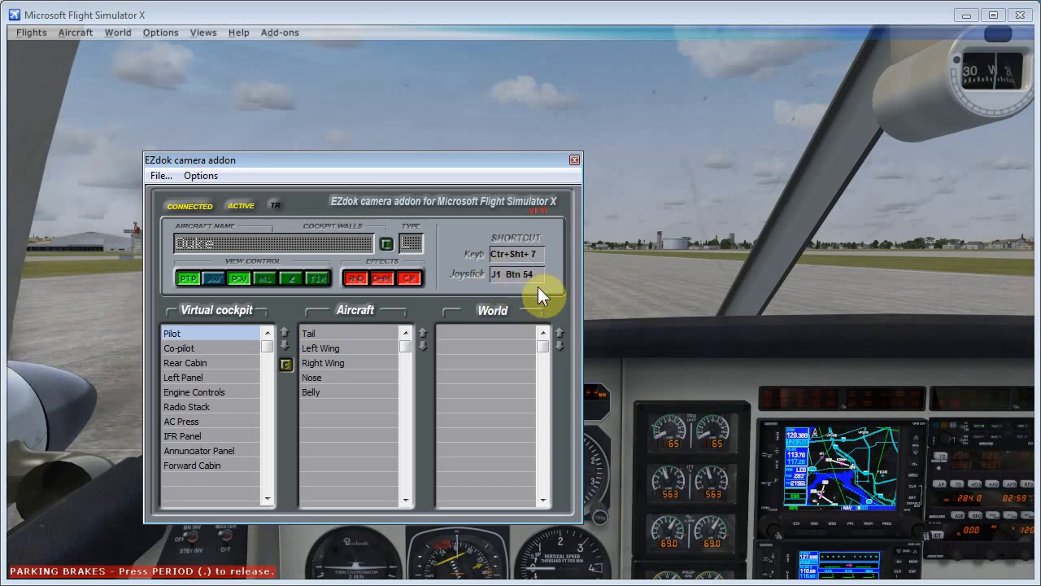
{"action": "mouse_move", "coordinate": [195, 353]}
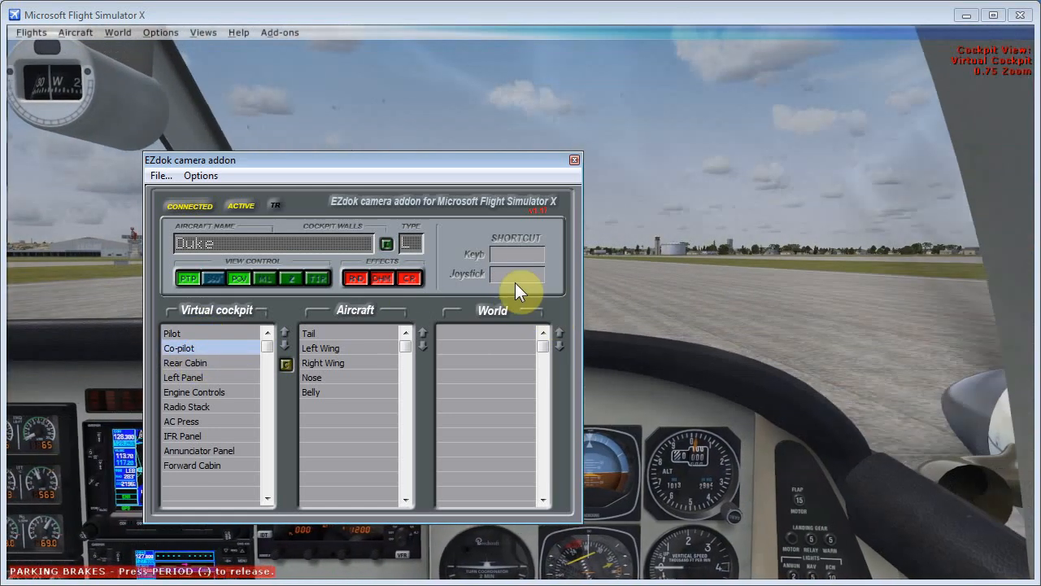
{"action": "left_click", "coordinate": [517, 274]}
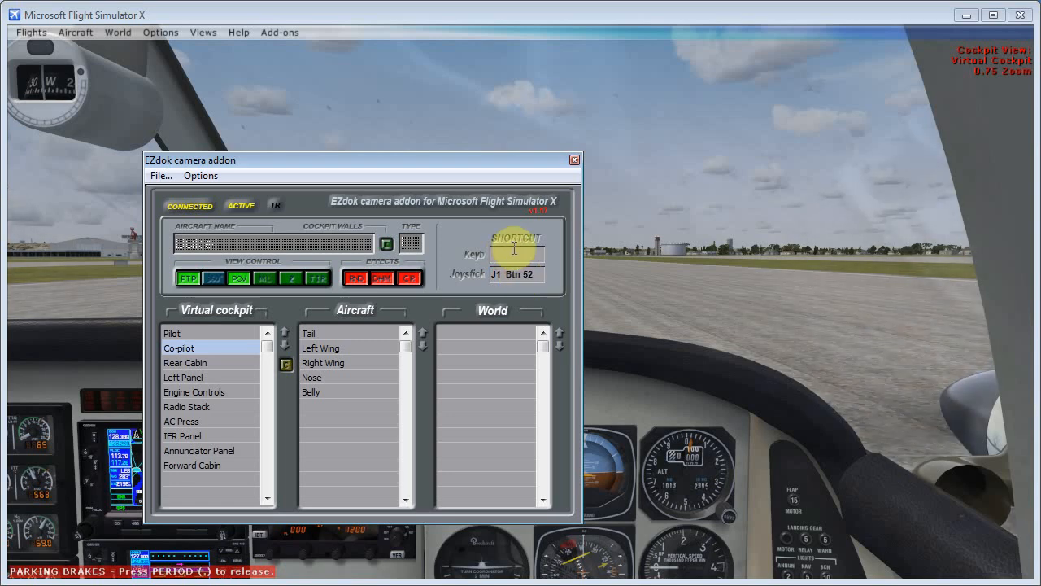
{"action": "left_click", "coordinate": [185, 362]}
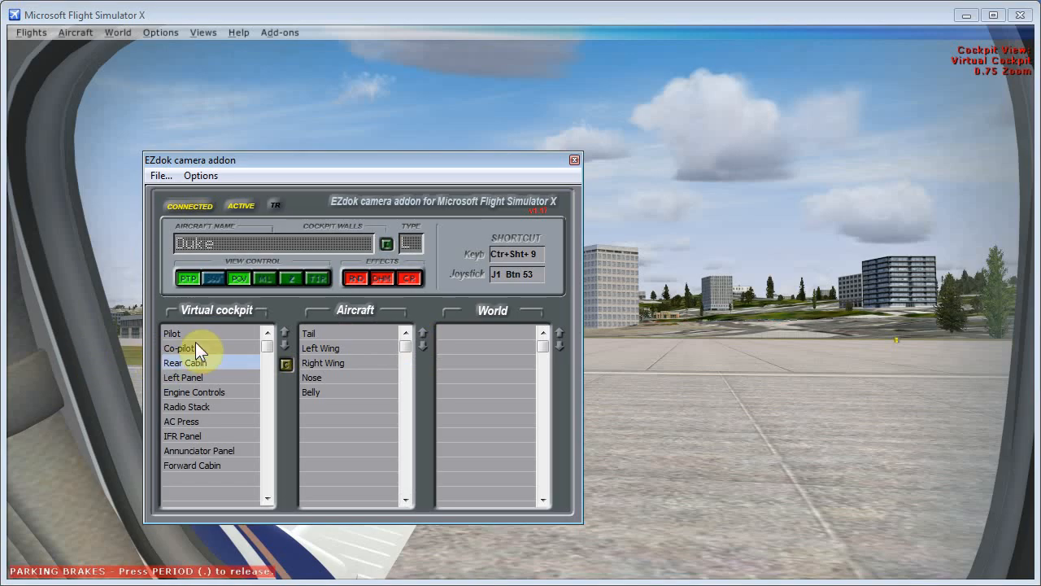
{"action": "left_click", "coordinate": [200, 337]}
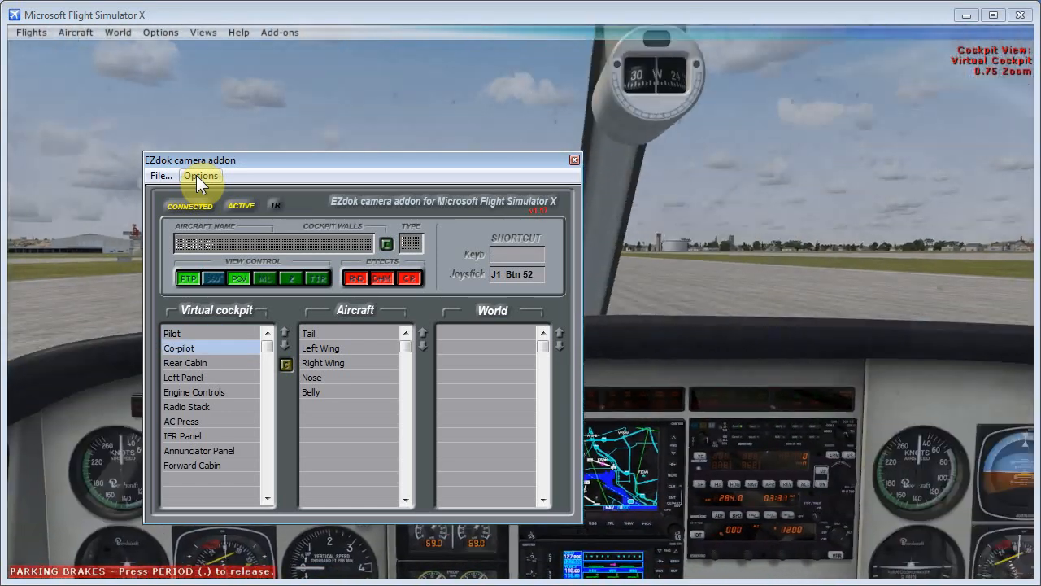
- Test the hat-switch views and end on the Pilot view with Options showing
{"action": "left_click", "coordinate": [185, 363]}
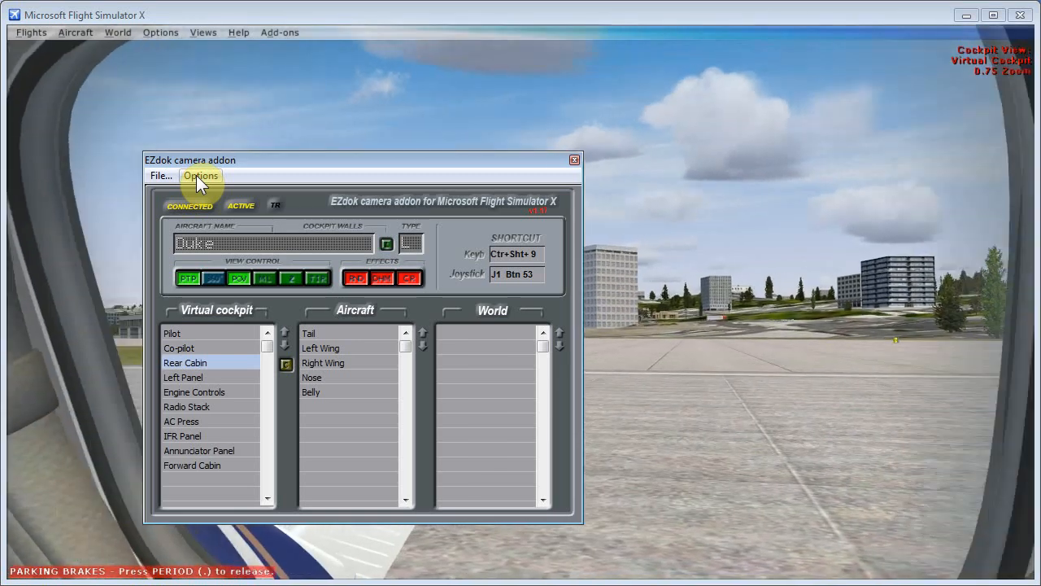
{"action": "left_click", "coordinate": [171, 333]}
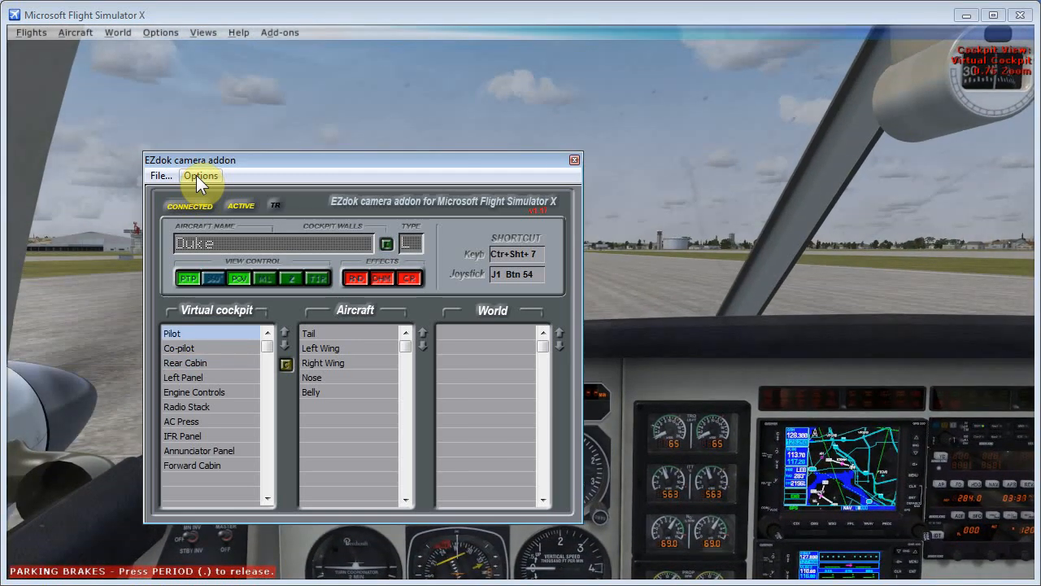
{"action": "left_click", "coordinate": [201, 176]}
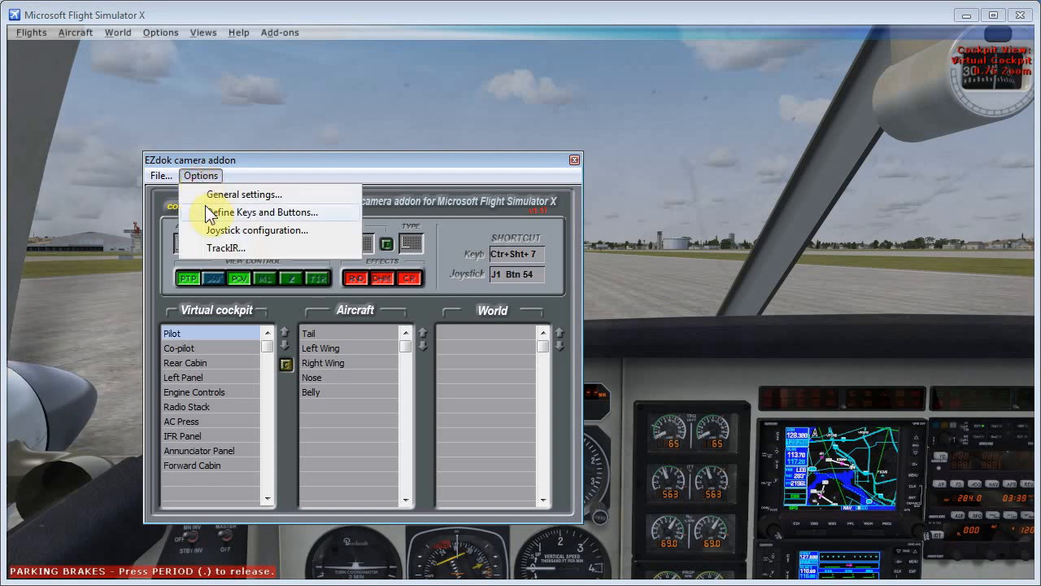
- Enable HAT-switch as button for J1, with J1 Btn 1 as inverse button
{"action": "left_click", "coordinate": [256, 229]}
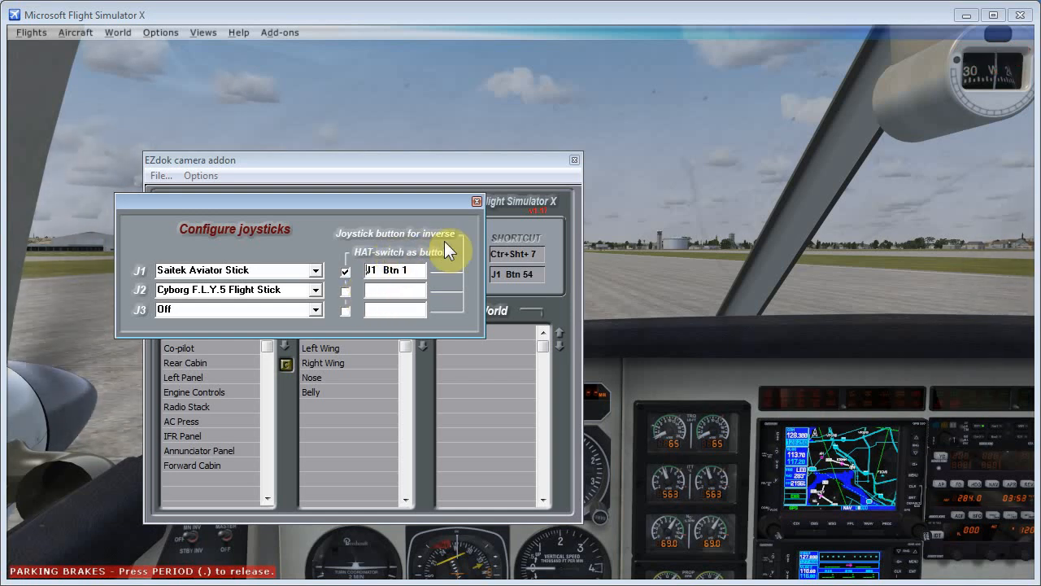
{"action": "mouse_move", "coordinate": [449, 289]}
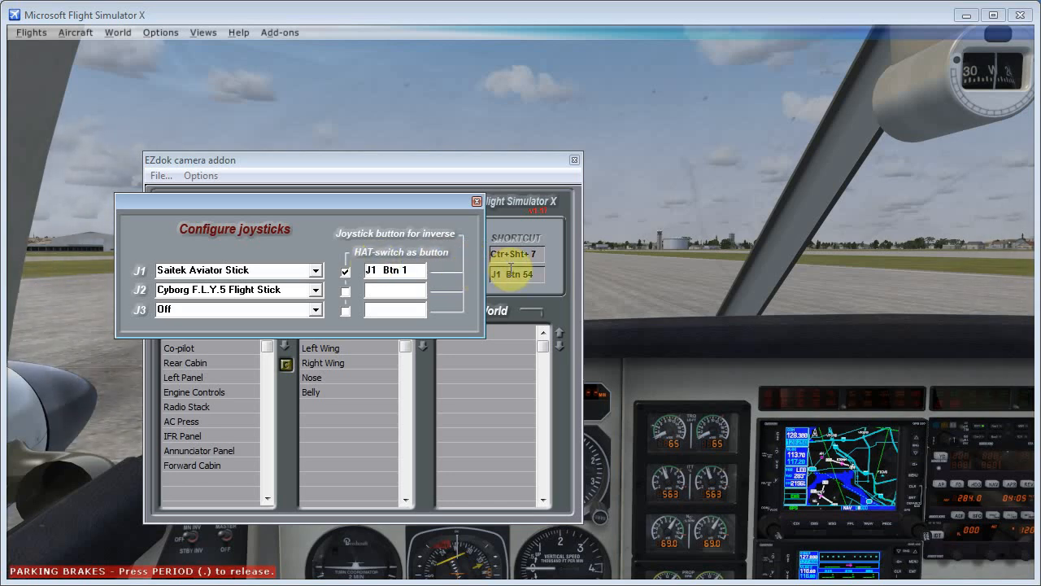
{"action": "left_click", "coordinate": [345, 271]}
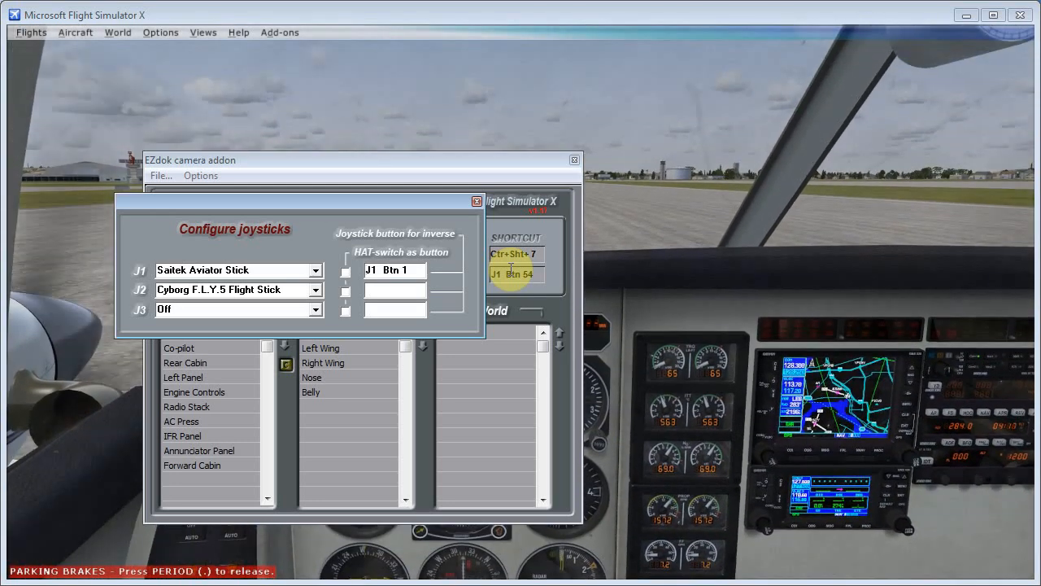
{"action": "left_click", "coordinate": [345, 271]}
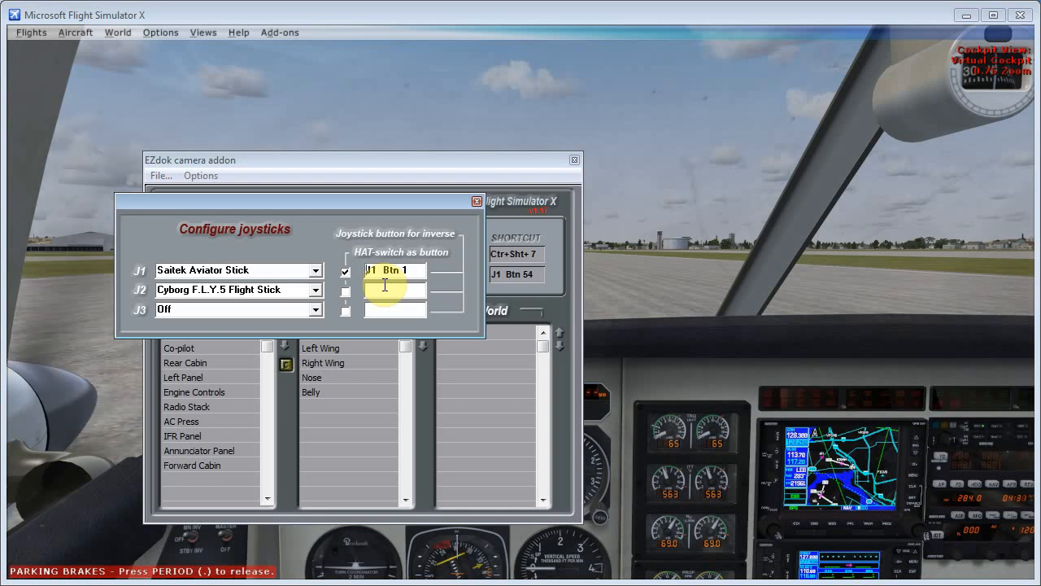
- Turn off HAT-switch as button for the Saitek Aviator Stick (J1)
{"action": "left_click", "coordinate": [344, 270]}
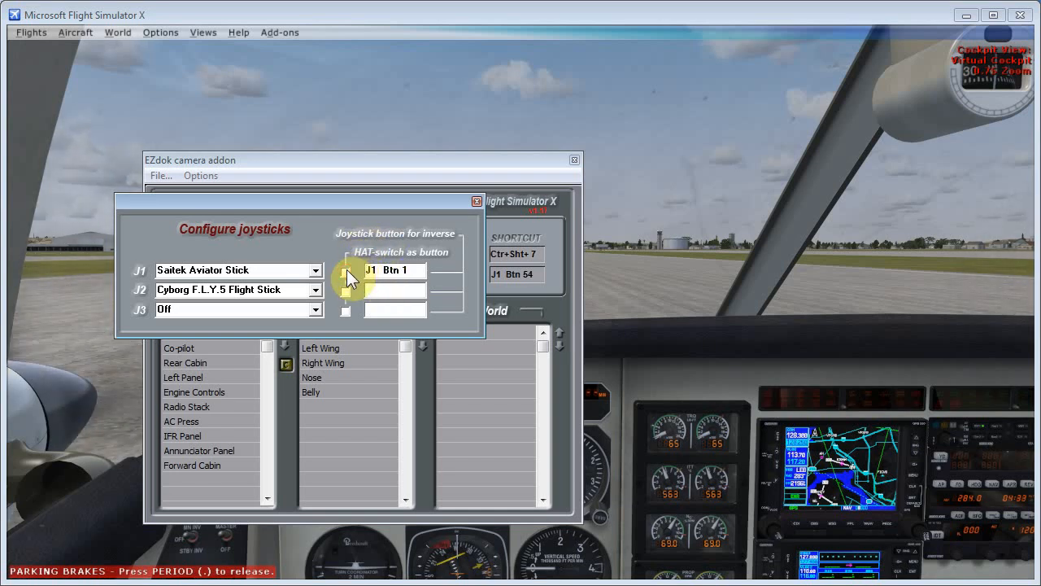
{"action": "mouse_move", "coordinate": [482, 225]}
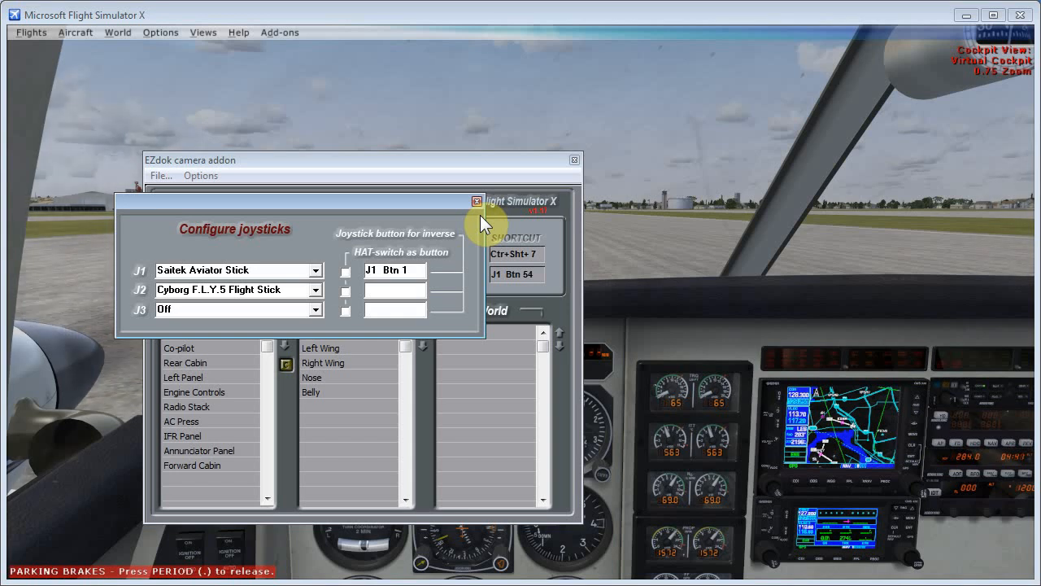
{"action": "left_click", "coordinate": [345, 272]}
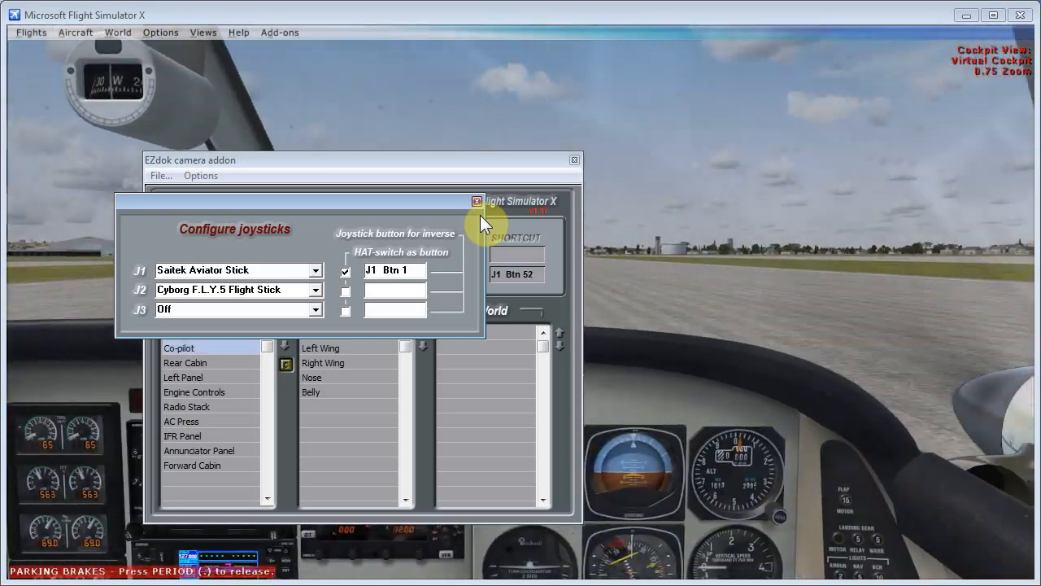
{"action": "left_click", "coordinate": [185, 362]}
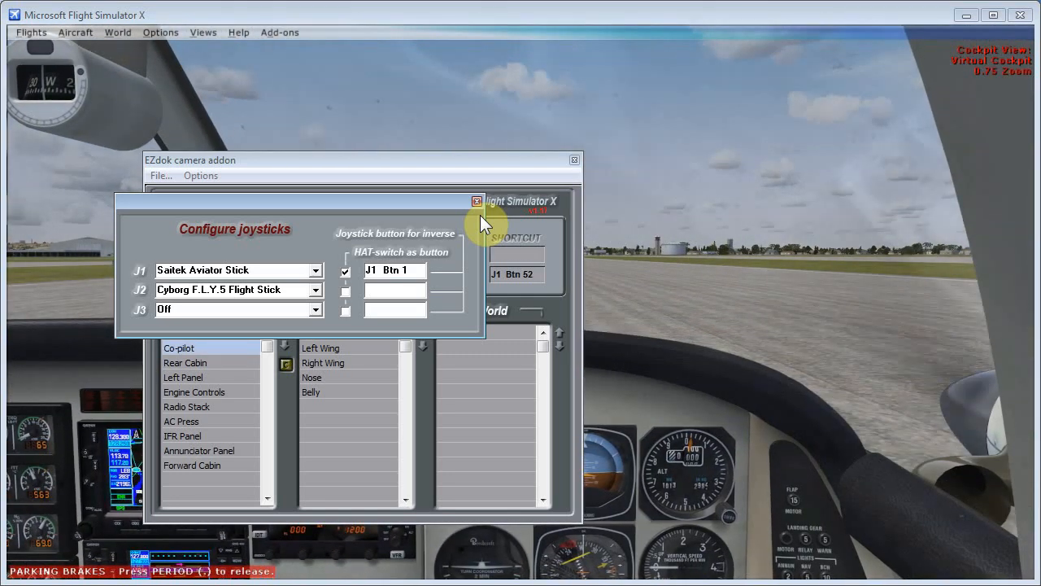
- Cycle the hat through Co-pilot and Rear Cabin views back to Pilot
{"action": "left_click", "coordinate": [344, 270]}
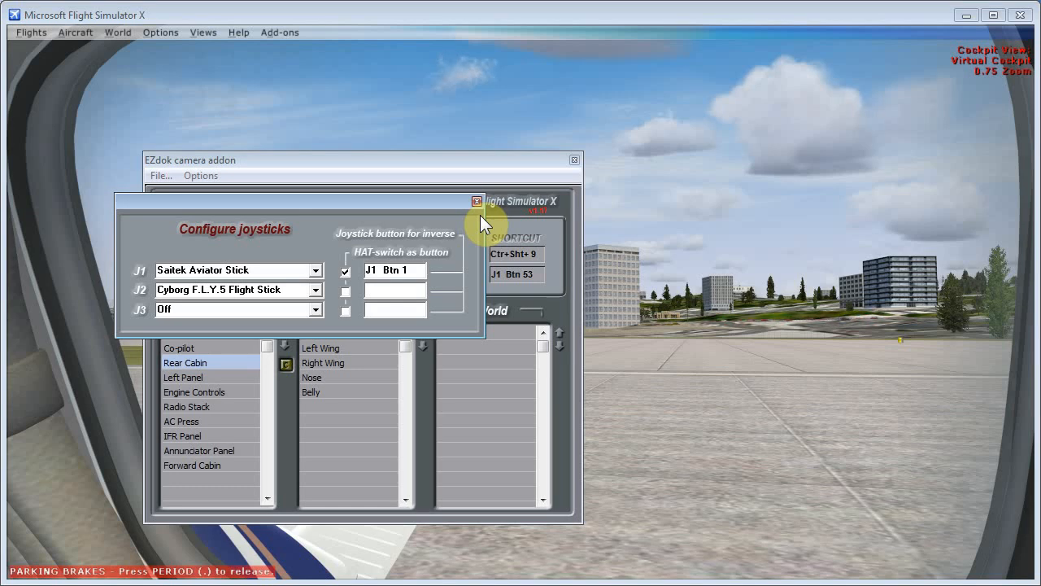
{"action": "left_click", "coordinate": [345, 272]}
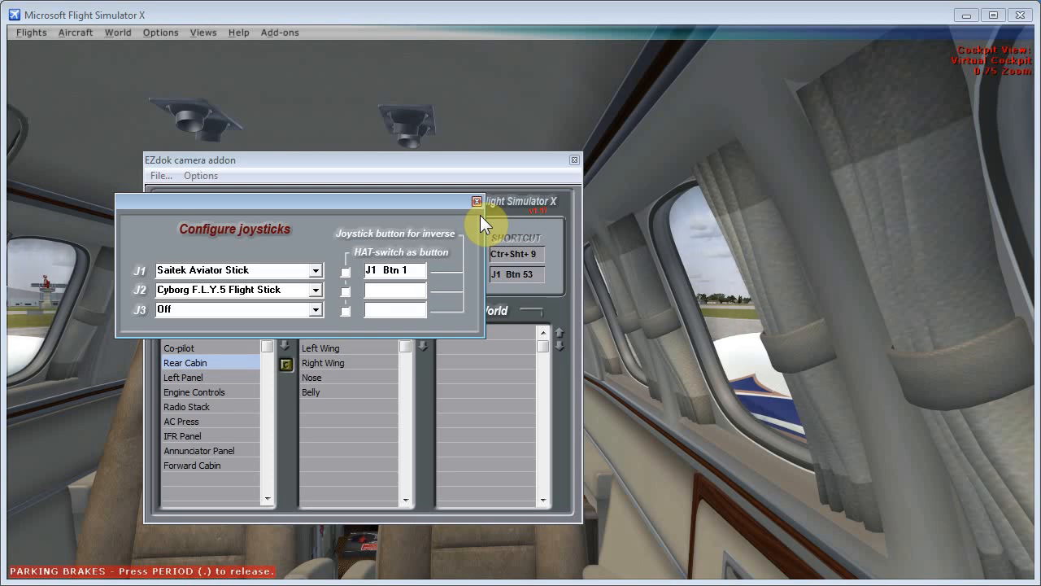
{"action": "left_click", "coordinate": [345, 271]}
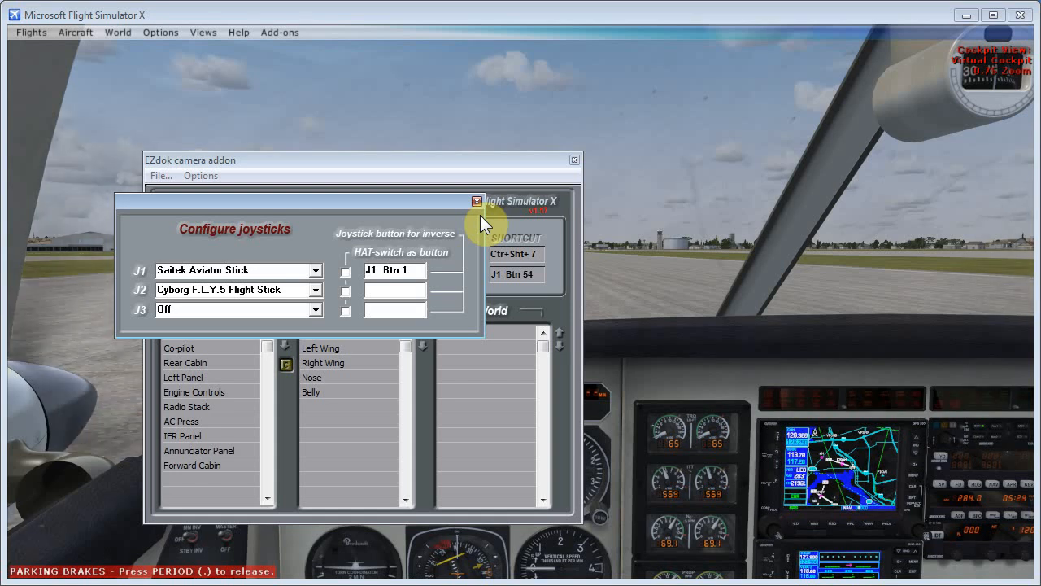
{"action": "mouse_move", "coordinate": [351, 254]}
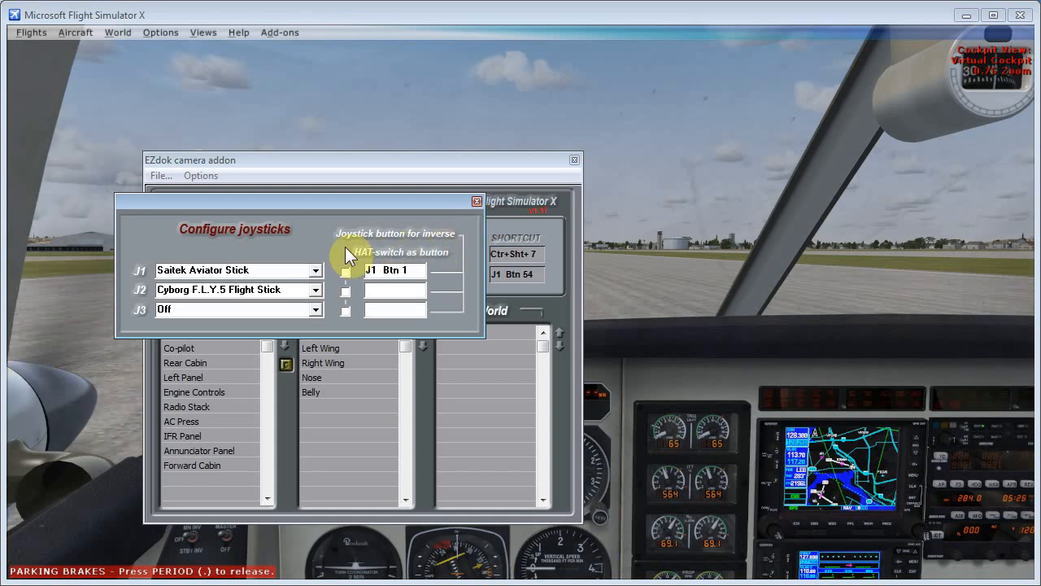
{"action": "mouse_move", "coordinate": [456, 296]}
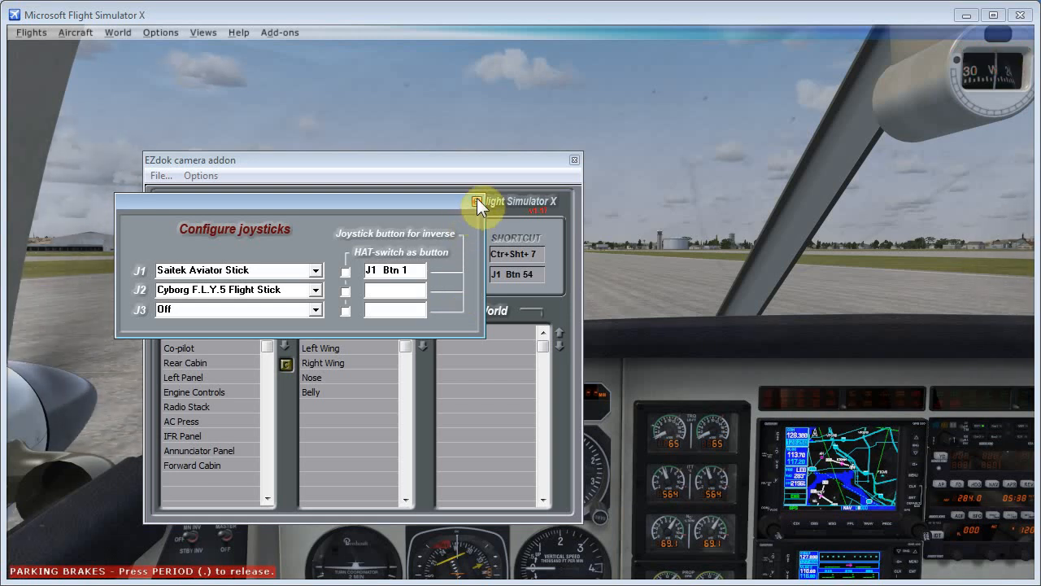
- Assign J1 Btn 11 to Next camera, clear the Backward key, and close assignments
{"action": "left_click", "coordinate": [201, 175]}
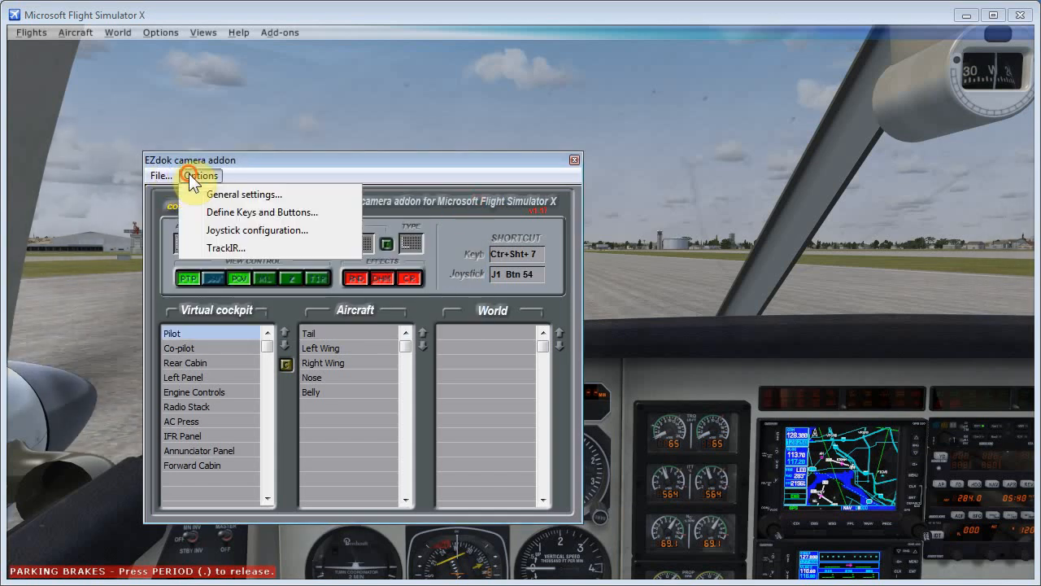
{"action": "mouse_move", "coordinate": [262, 225]}
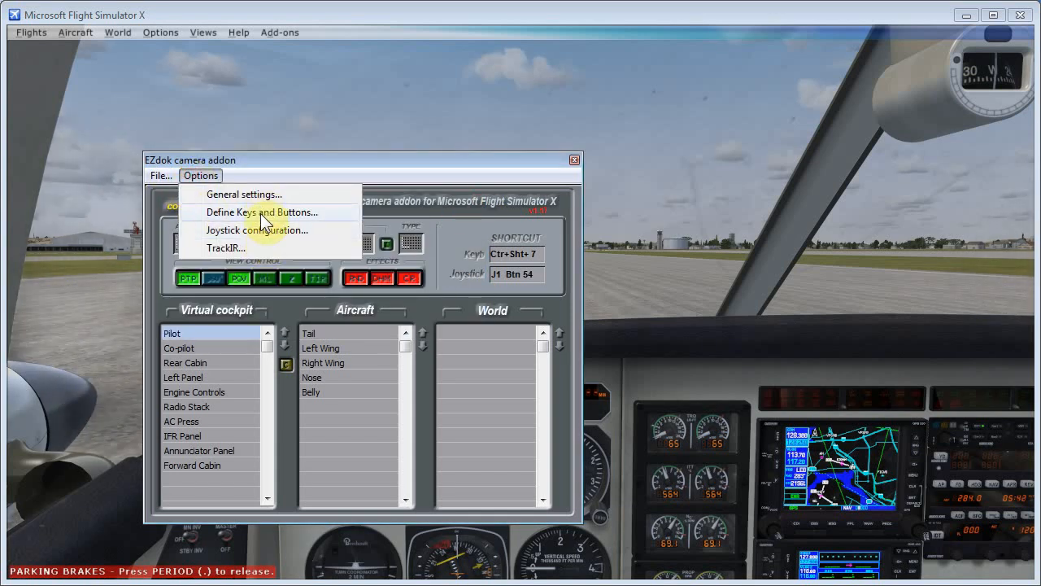
{"action": "left_click", "coordinate": [261, 212]}
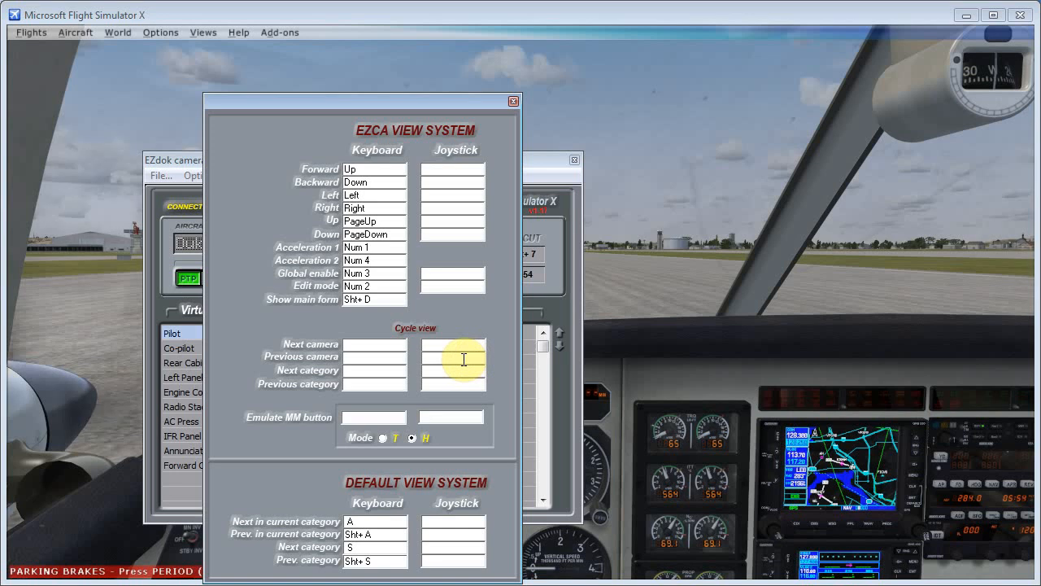
{"action": "left_click", "coordinate": [452, 343]}
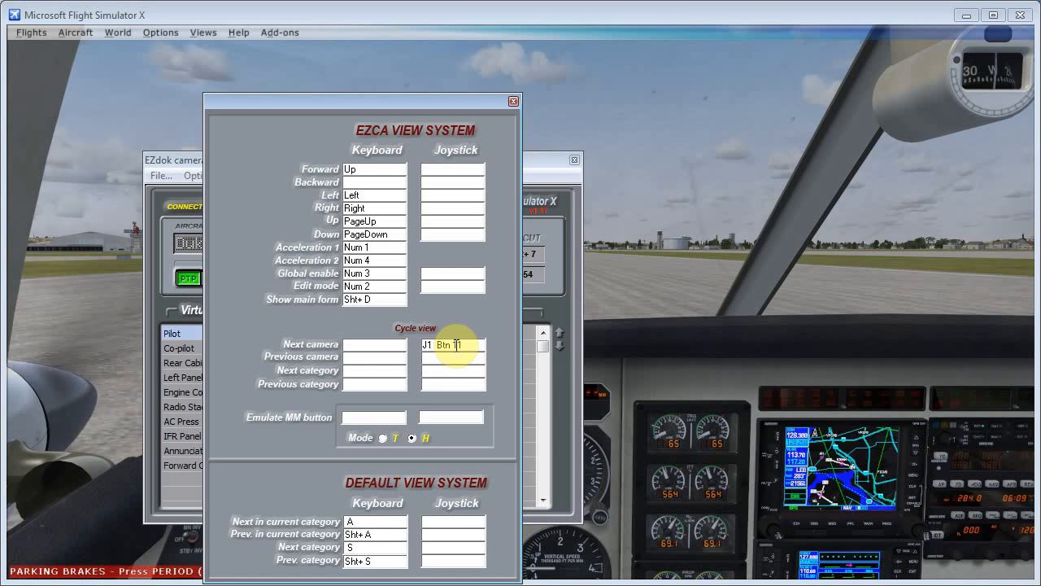
{"action": "left_click", "coordinate": [513, 100]}
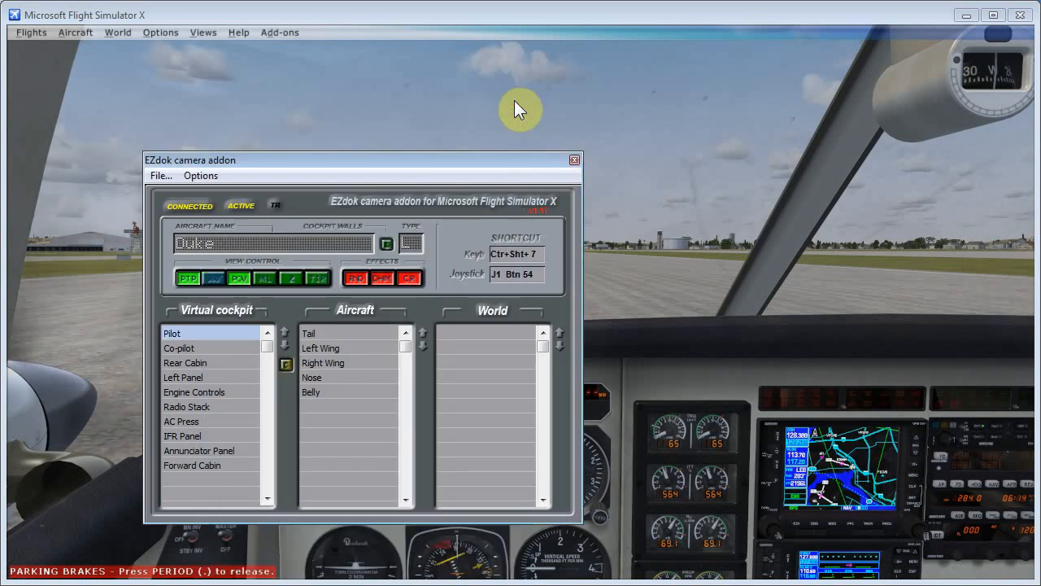
{"action": "mouse_move", "coordinate": [442, 172]}
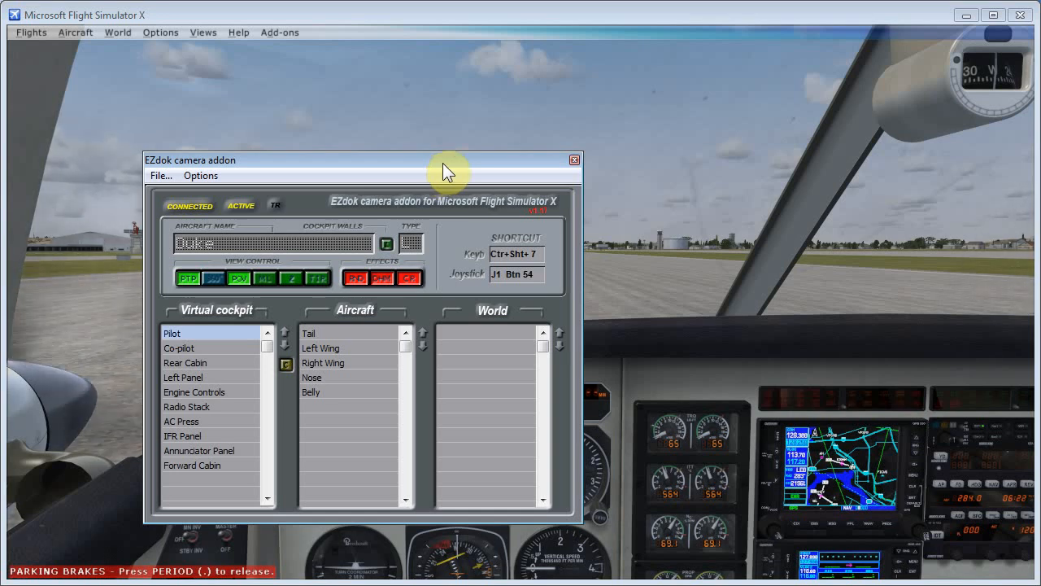
{"action": "mouse_move", "coordinate": [431, 289]}
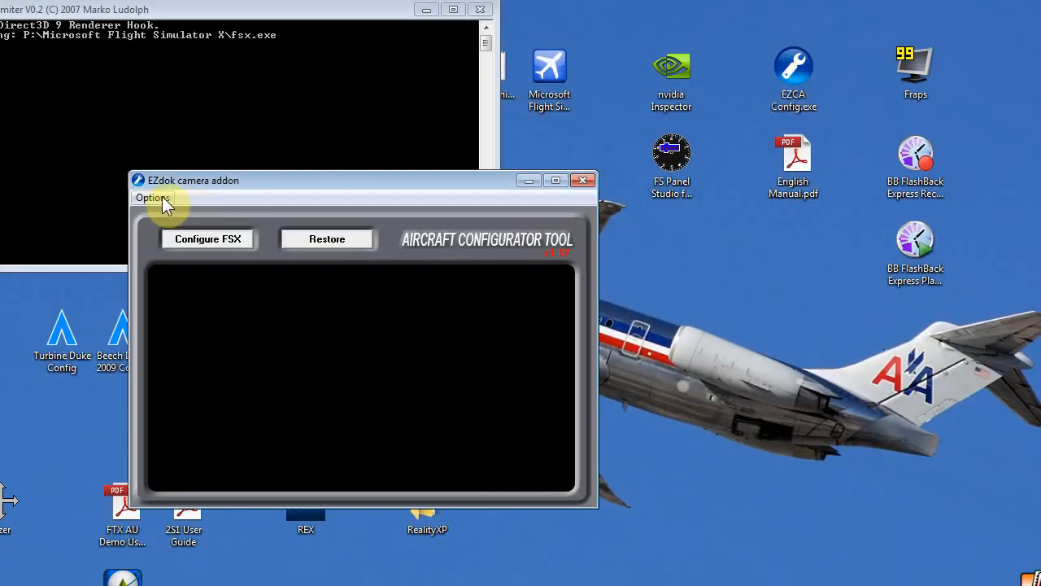
- Open the Configurator's Options menu to reveal the Worldcam wizard entry
{"action": "left_click", "coordinate": [151, 197]}
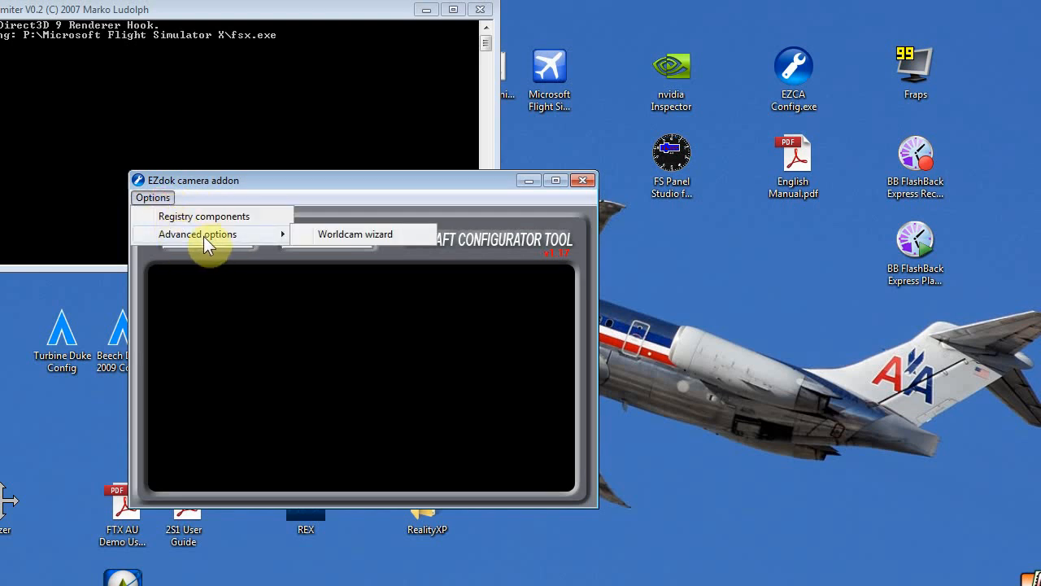
{"action": "mouse_move", "coordinate": [333, 249]}
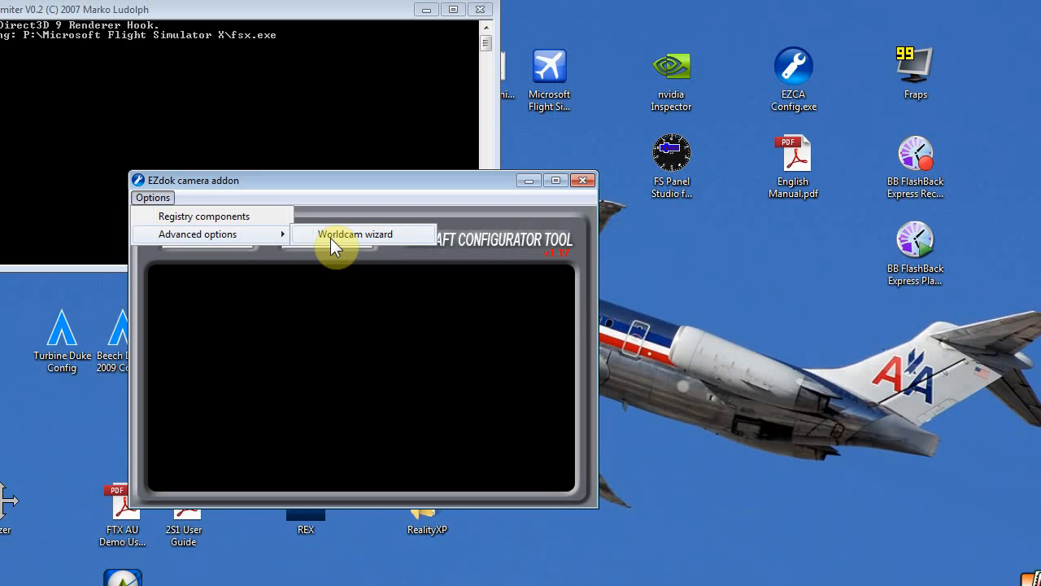
{"action": "mouse_move", "coordinate": [327, 247]}
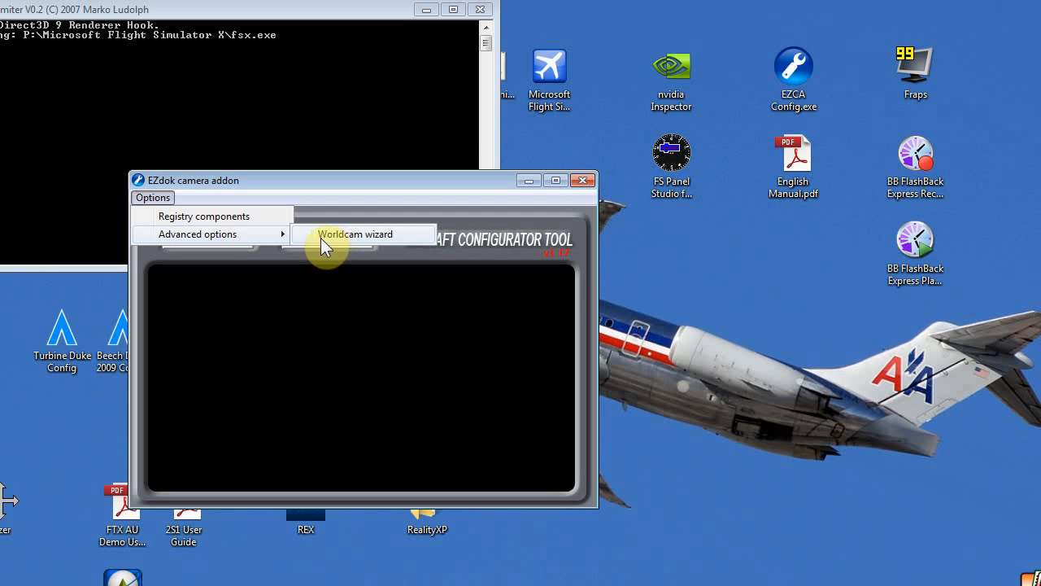
{"action": "mouse_move", "coordinate": [269, 244]}
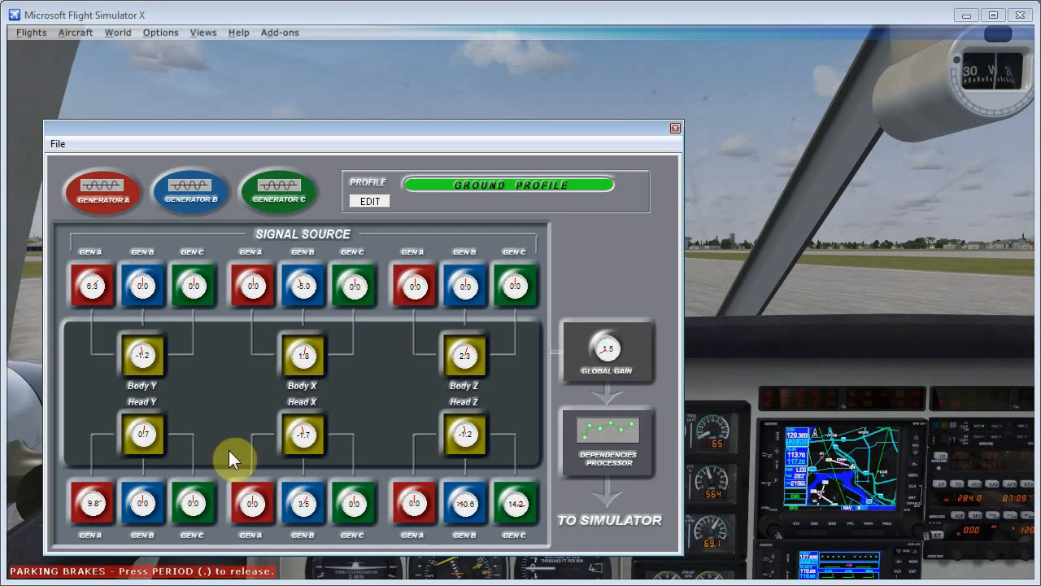
{"action": "mouse_move", "coordinate": [401, 370]}
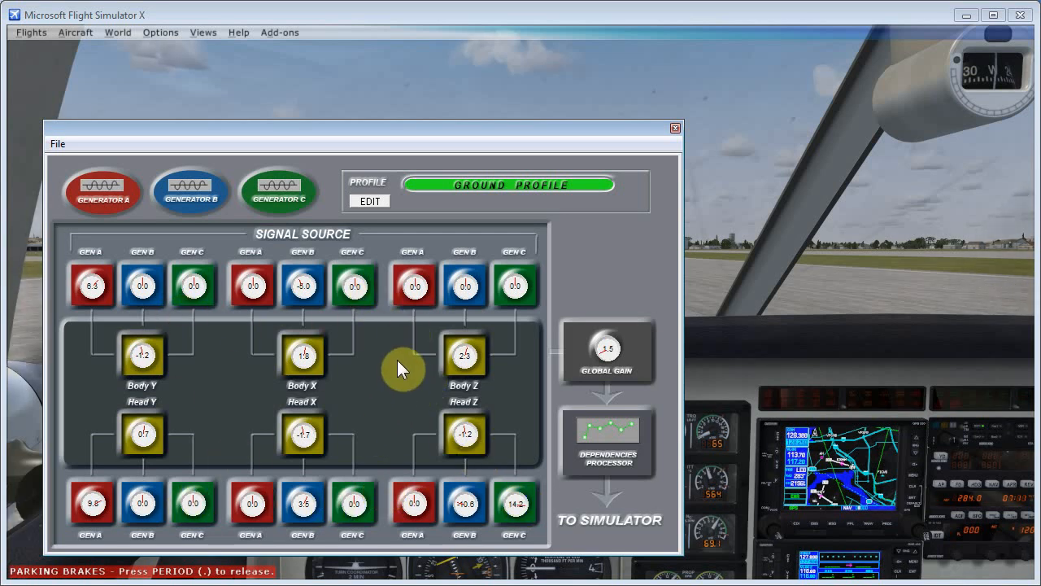
{"action": "mouse_move", "coordinate": [514, 402]}
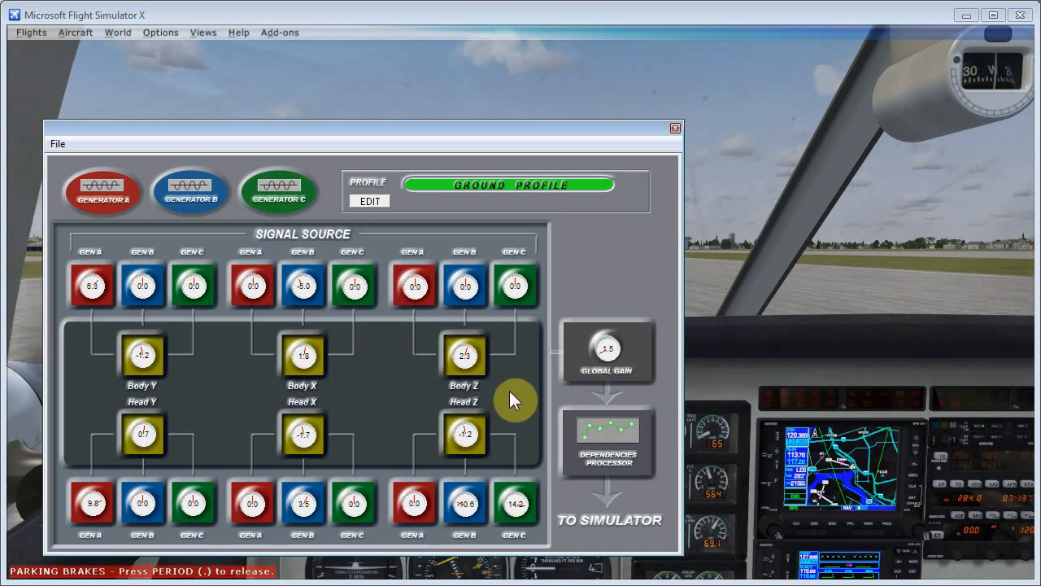
{"action": "mouse_move", "coordinate": [610, 368]}
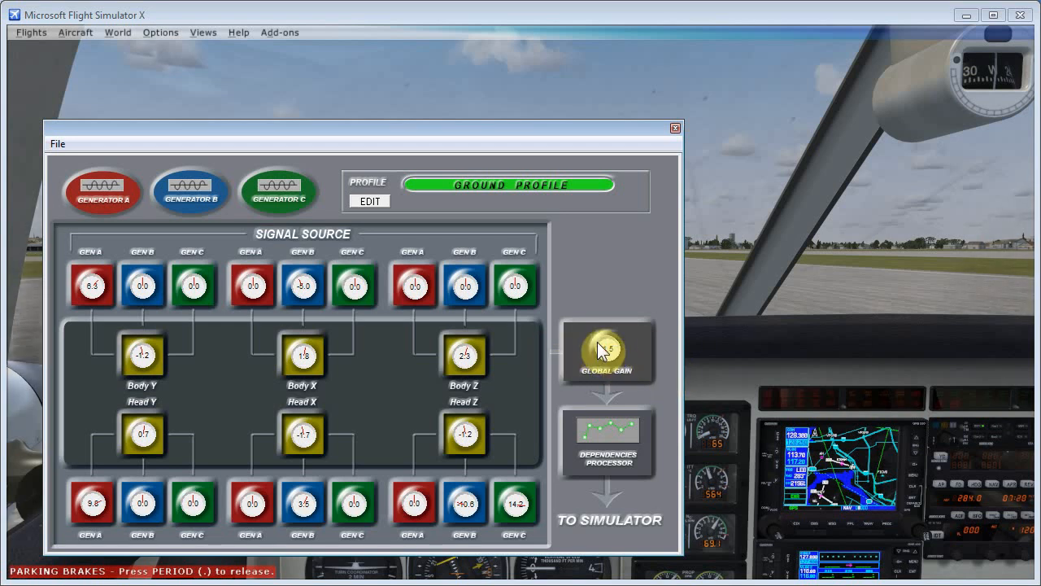
- Drag the ground profile's GLOBAL GAIN knob in the EZdok effects editor
{"action": "left_click_drag", "start_coordinate": [608, 350], "coordinate": [608, 367]}
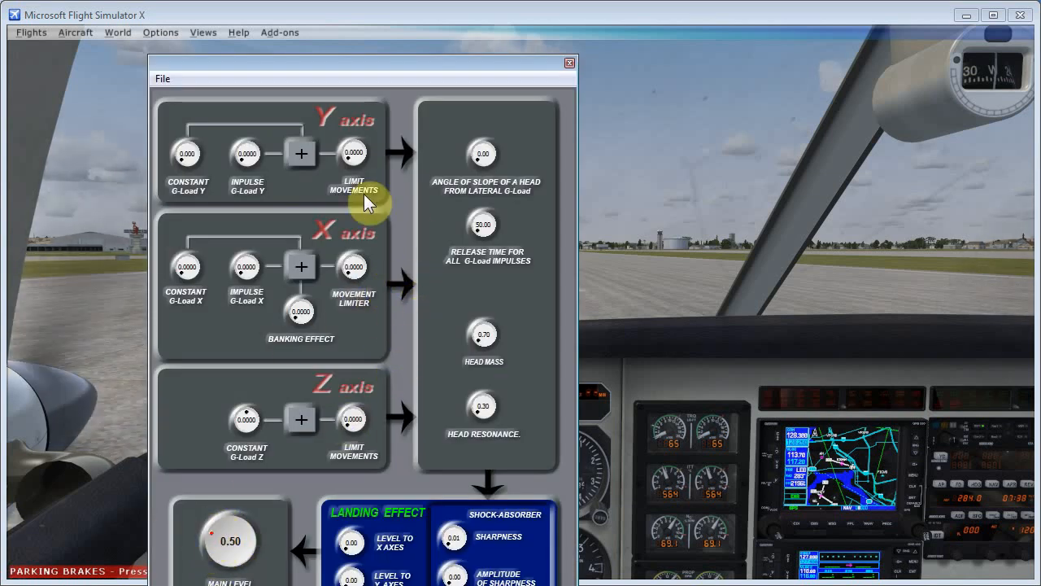
{"action": "mouse_move", "coordinate": [355, 328]}
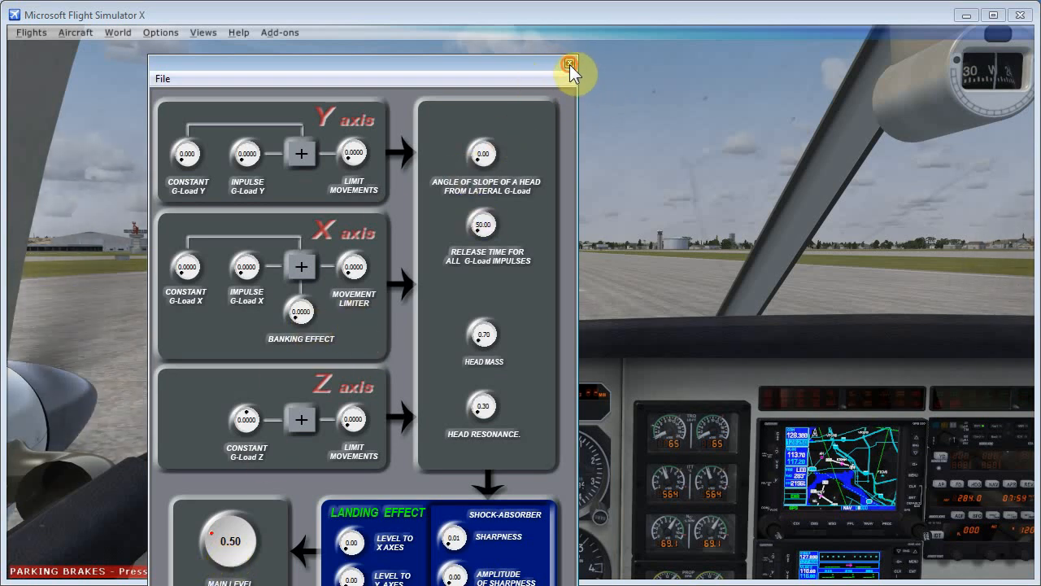
- Close the G-load and landing effect settings window with its X
{"action": "left_click", "coordinate": [568, 63]}
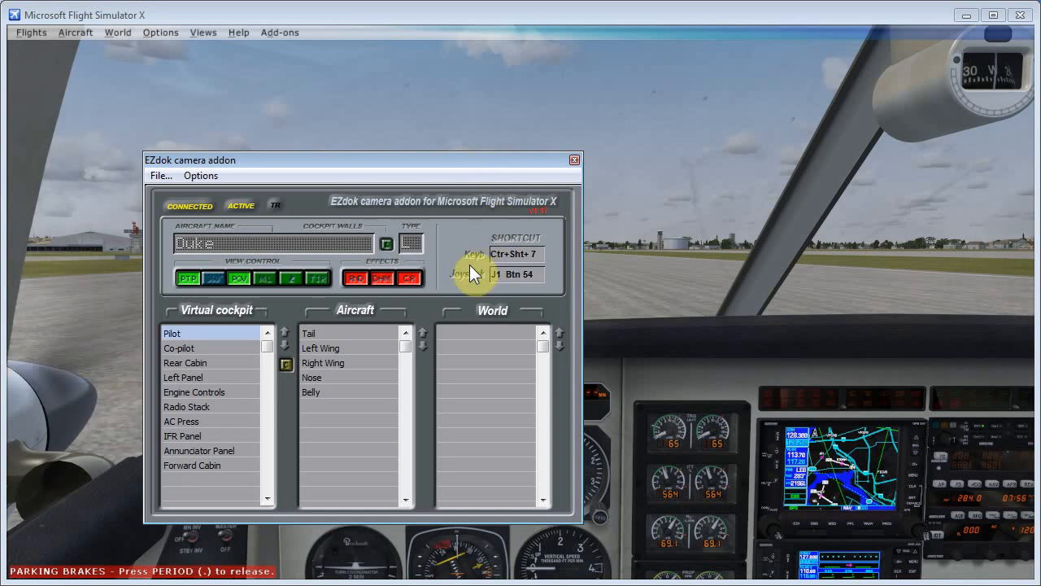